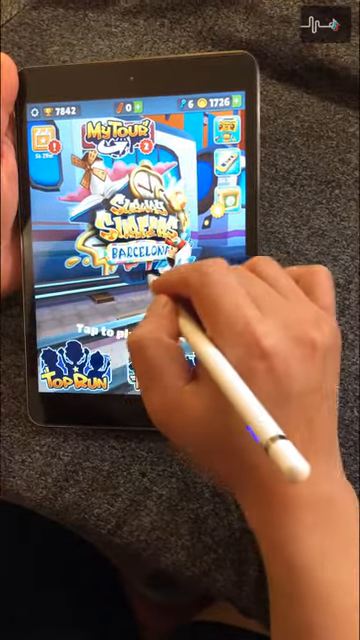
Leave Subway Surfers and circle the 'Introduction' heading in pen on the Part B page.
left_click(170, 320)
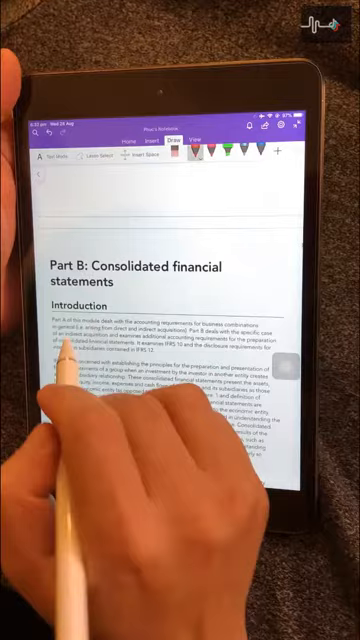
left_click_drag(50, 300, 110, 316)
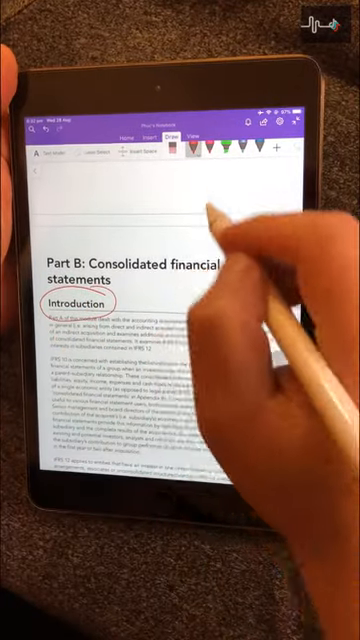